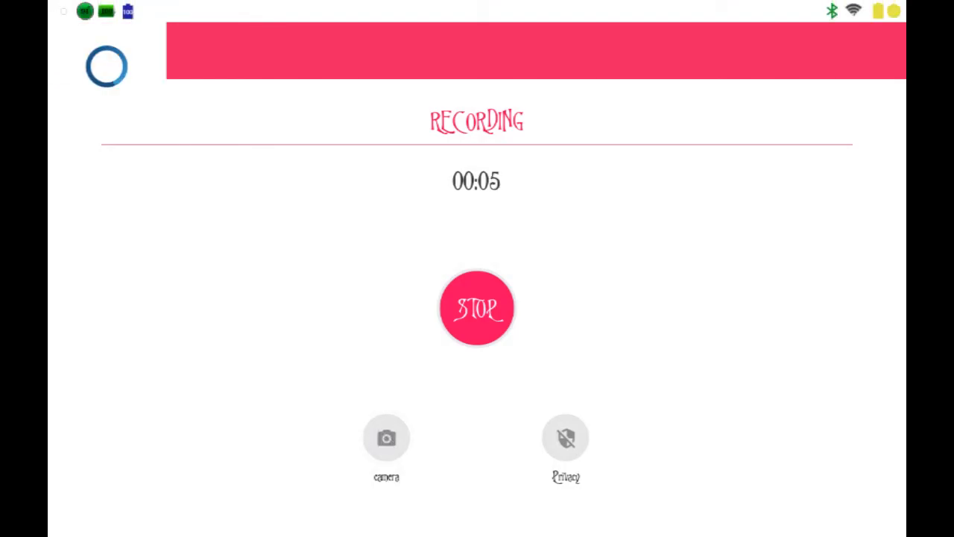
Step: Leave the screen recorder and return to the home screen with the clock widget
{"action": "left_click", "coordinate": [477, 308]}
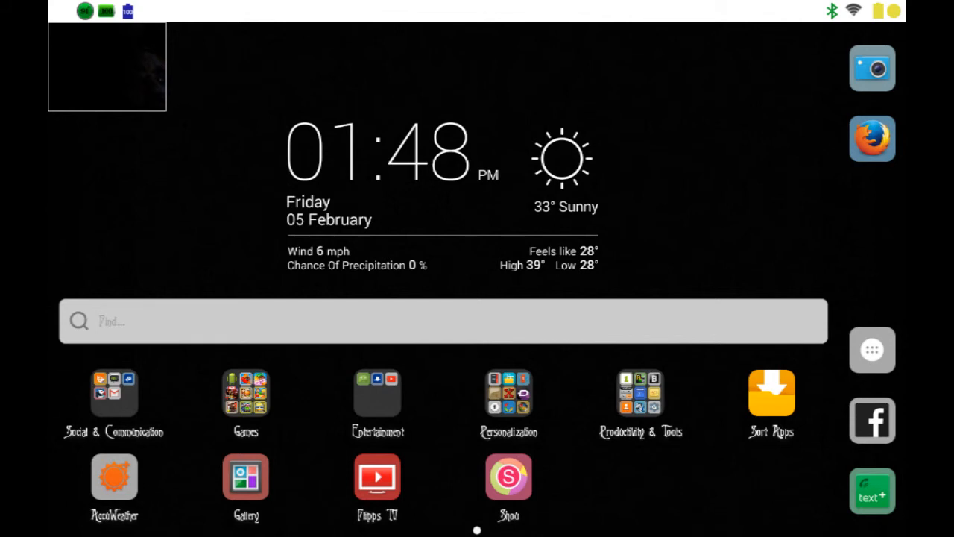
Step: Launch Root Browser and navigate through system, media and audio into the ui folder
{"action": "left_click", "coordinate": [640, 393]}
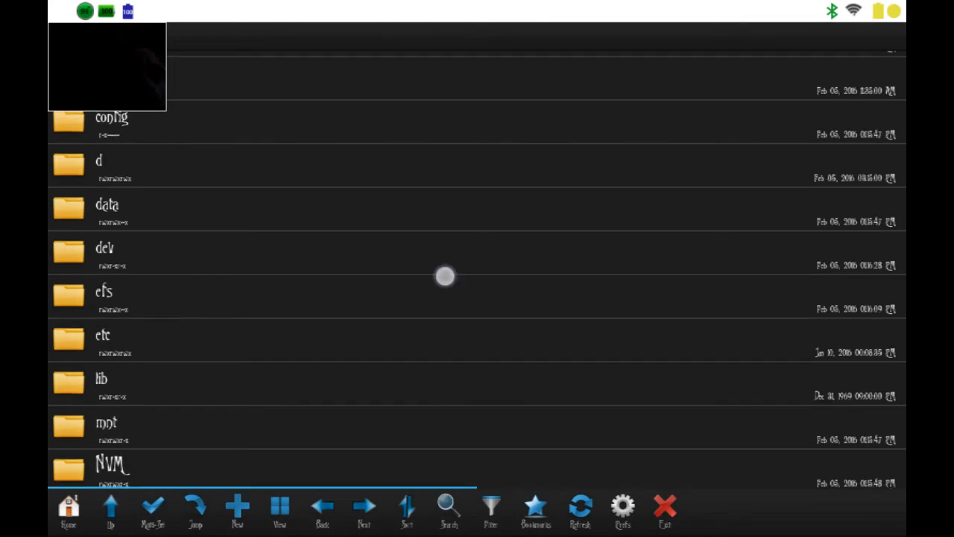
{"action": "scroll", "scroll_direction": "down", "scroll_amount": 3}
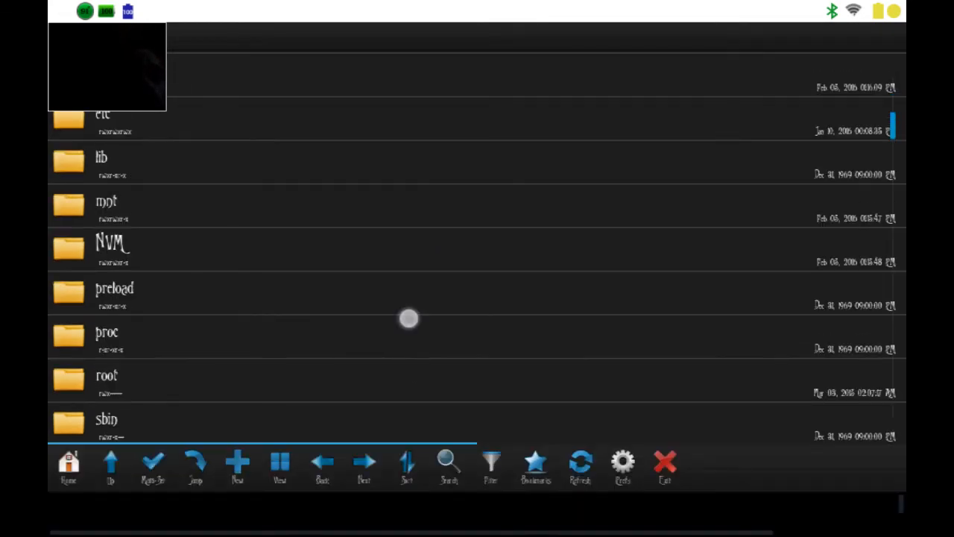
{"action": "scroll", "scroll_direction": "down", "scroll_amount": 3}
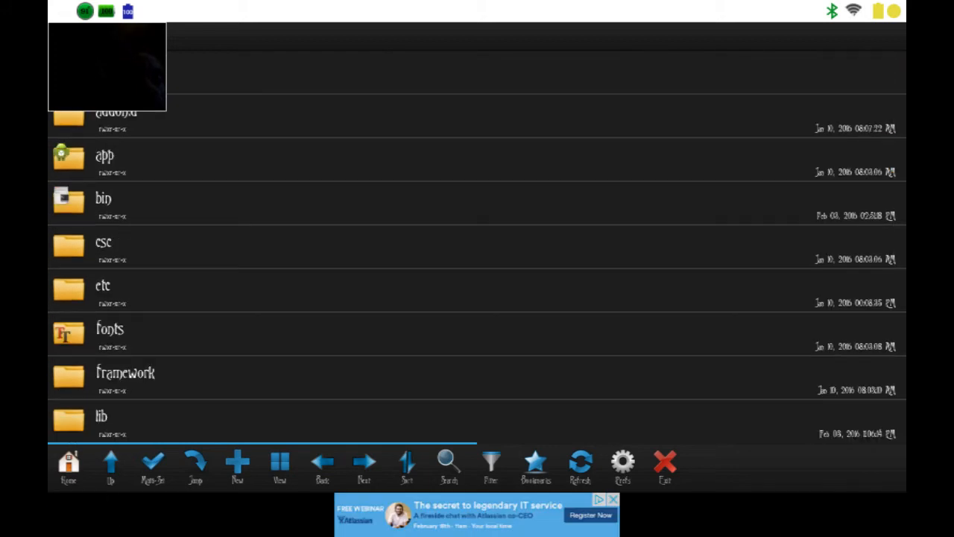
{"action": "scroll", "scroll_direction": "down", "scroll_amount": 3}
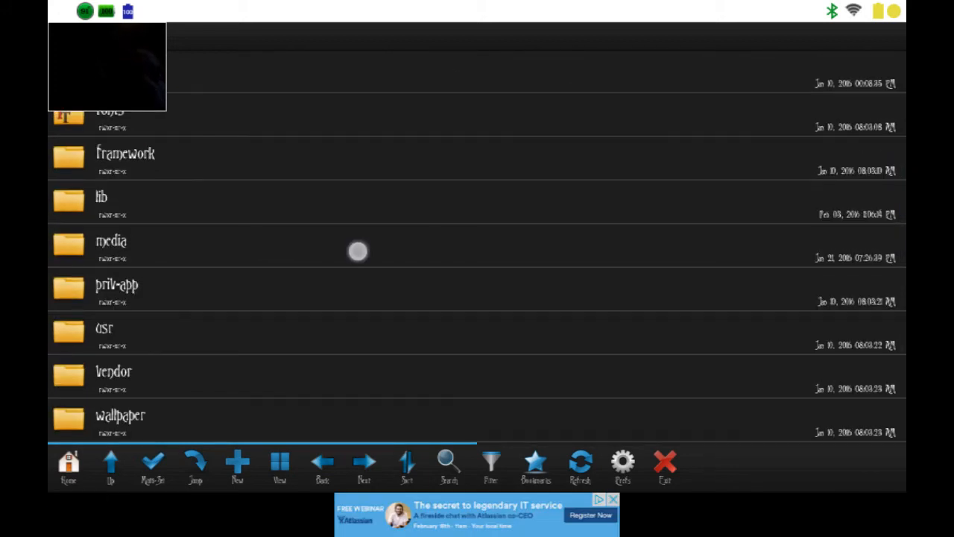
{"action": "double_click", "coordinate": [111, 246]}
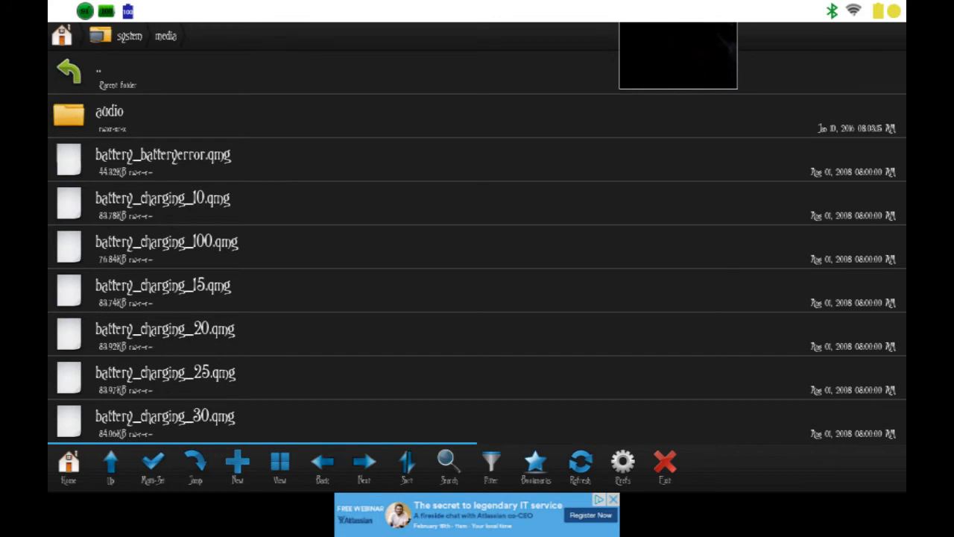
{"action": "left_click", "coordinate": [109, 116]}
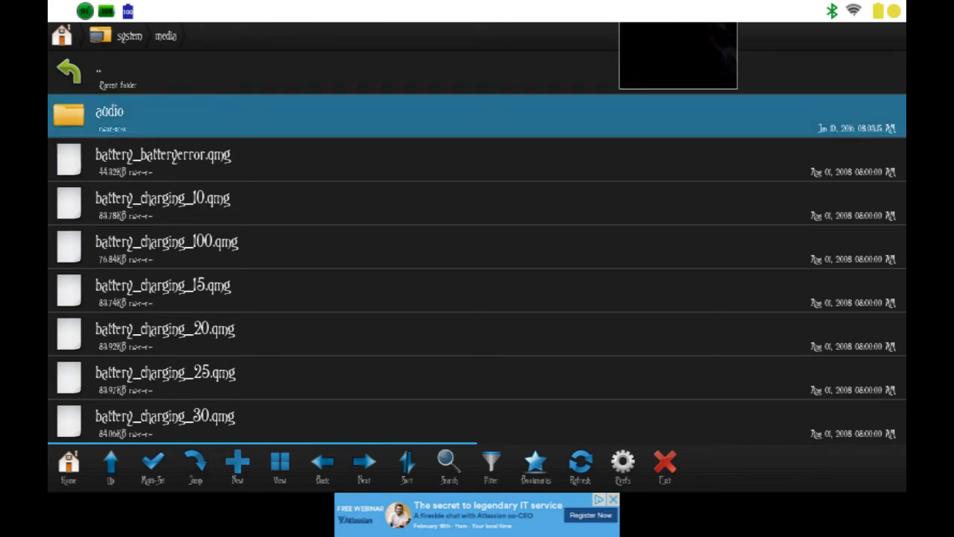
{"action": "double_click", "coordinate": [109, 112]}
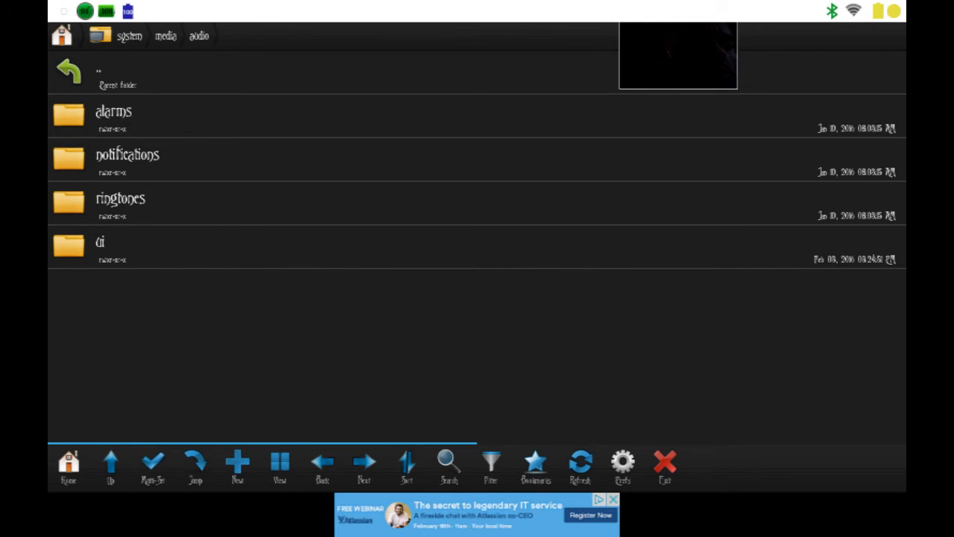
{"action": "double_click", "coordinate": [100, 242]}
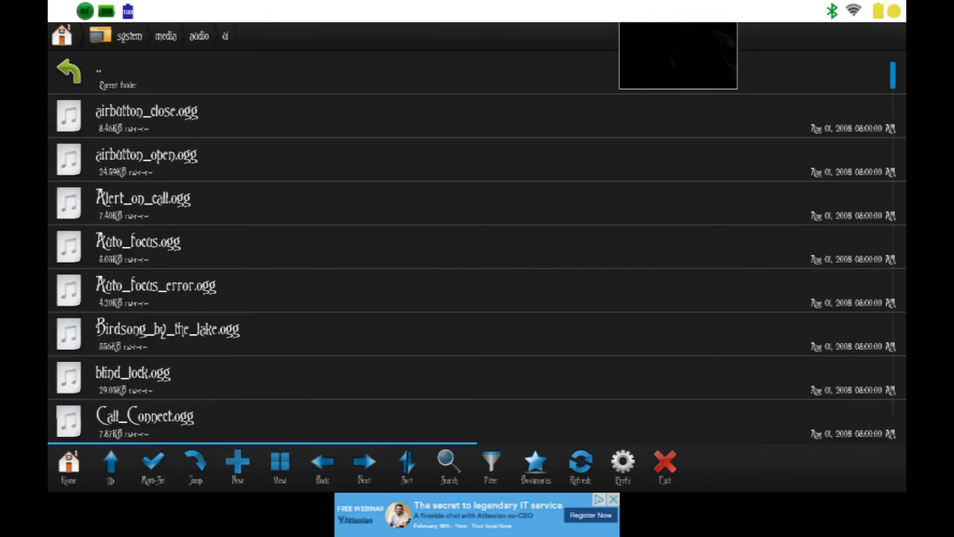
Step: Scroll through the ui sound files and bring up the Open with chooser for PowerOn.ogg
{"action": "scroll", "scroll_direction": "down", "scroll_amount": 3}
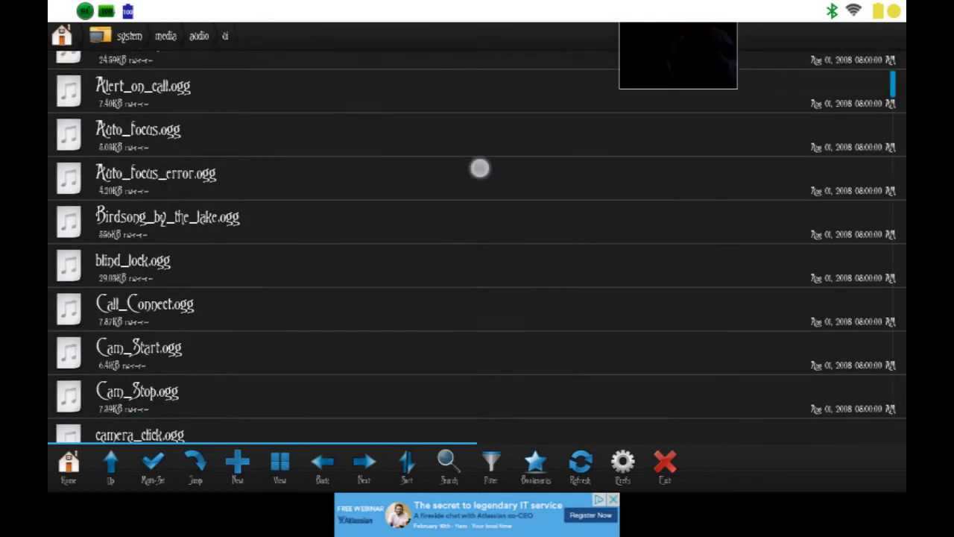
{"action": "scroll", "scroll_direction": "down", "scroll_amount": 3}
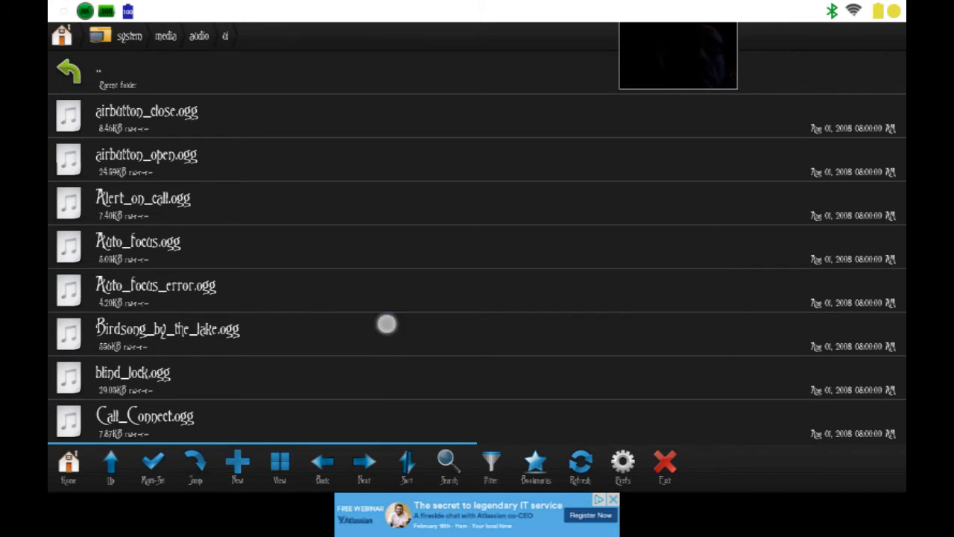
{"action": "scroll", "scroll_direction": "down", "scroll_amount": 3}
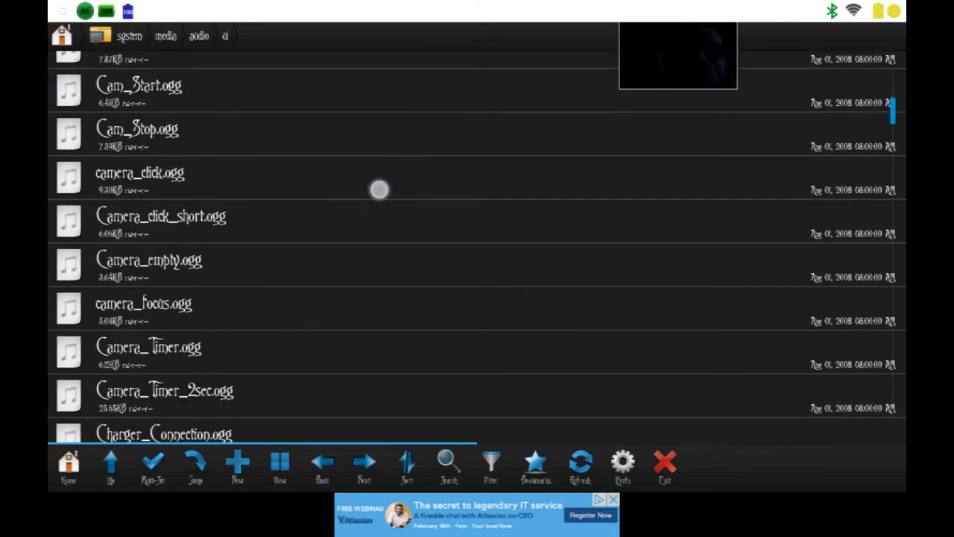
{"action": "scroll", "scroll_direction": "down", "scroll_amount": 3}
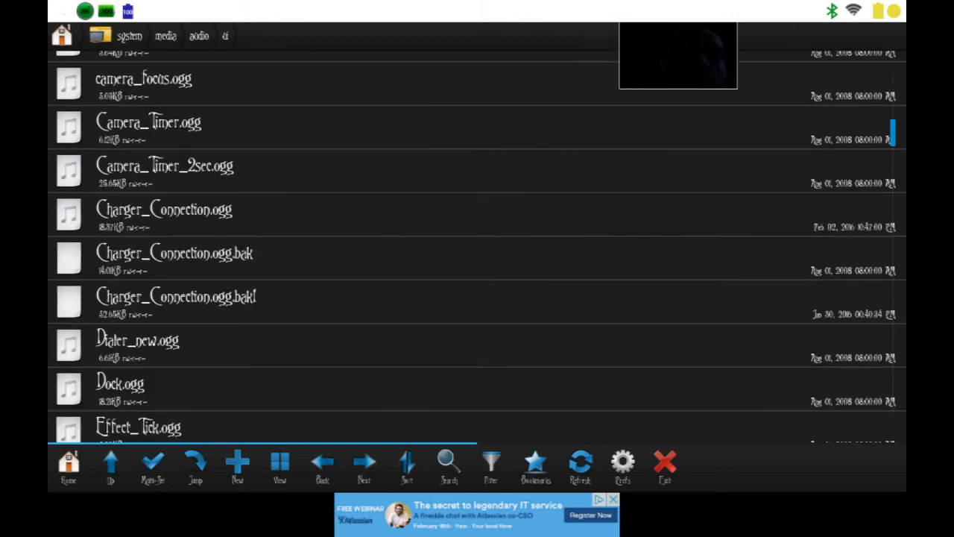
{"action": "scroll", "scroll_direction": "down", "scroll_amount": 3}
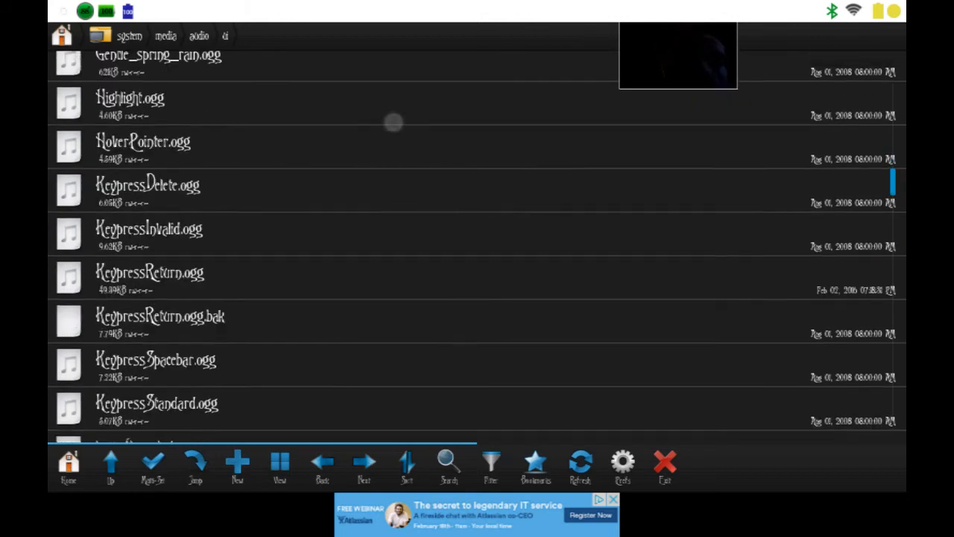
{"action": "scroll", "scroll_direction": "down", "scroll_amount": 3}
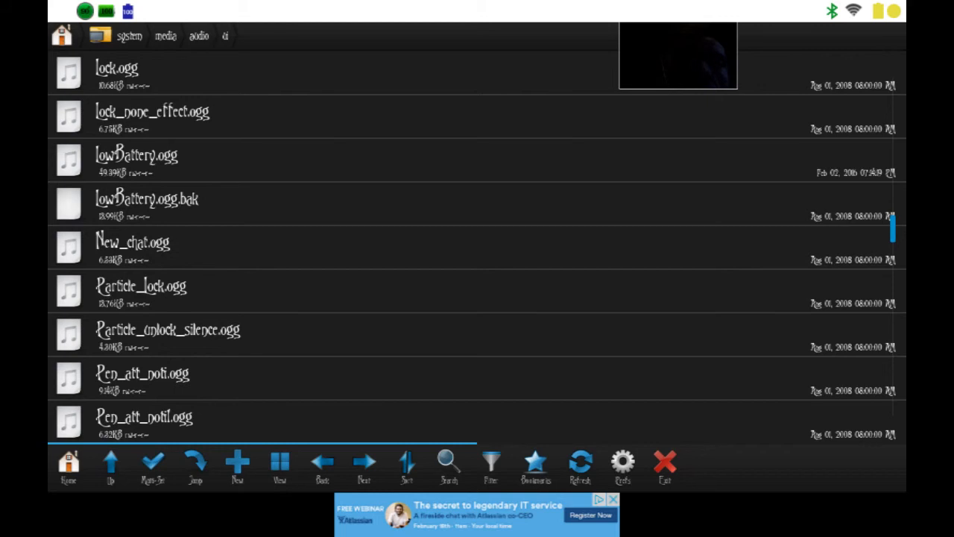
{"action": "scroll", "scroll_direction": "down", "scroll_amount": 3}
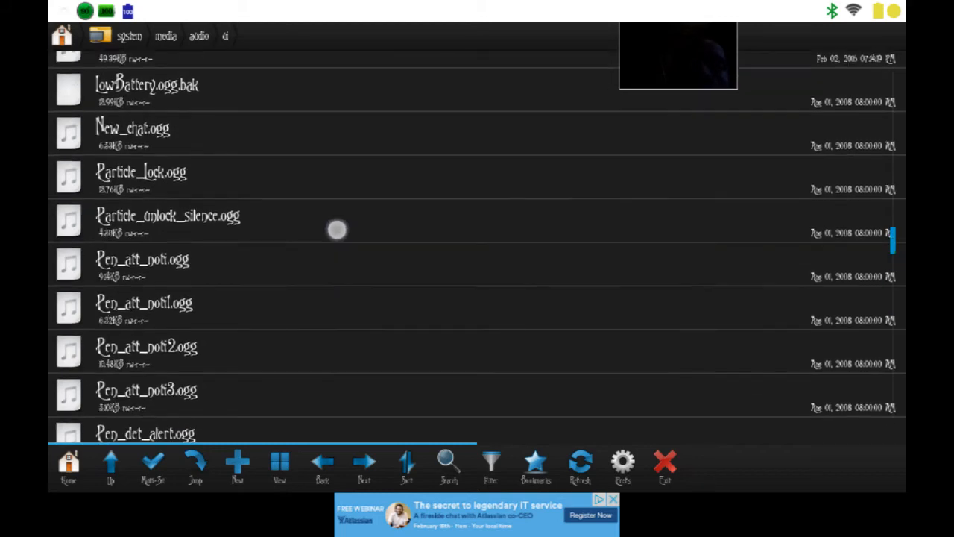
{"action": "scroll", "scroll_direction": "down", "scroll_amount": 3}
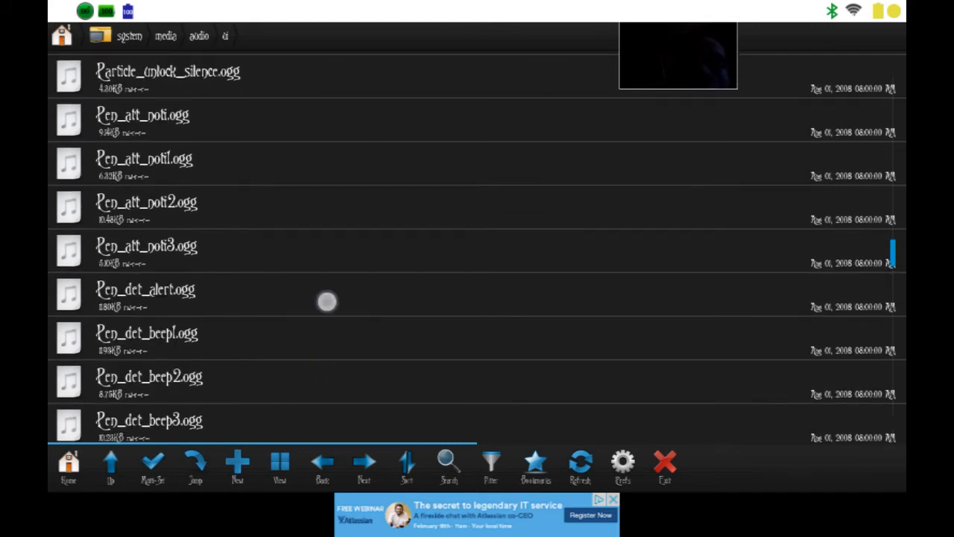
{"action": "scroll", "scroll_direction": "down", "scroll_amount": 3}
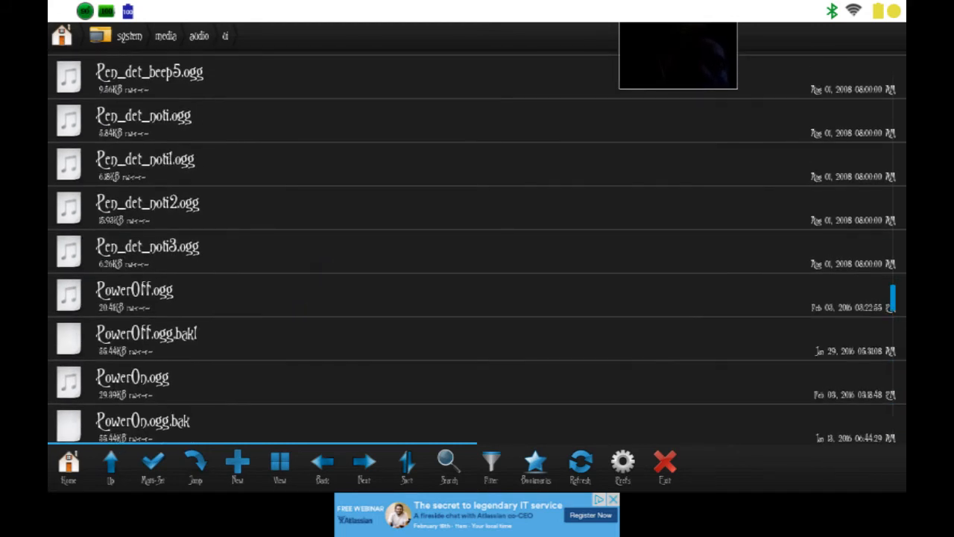
{"action": "scroll", "scroll_direction": "down", "scroll_amount": 3}
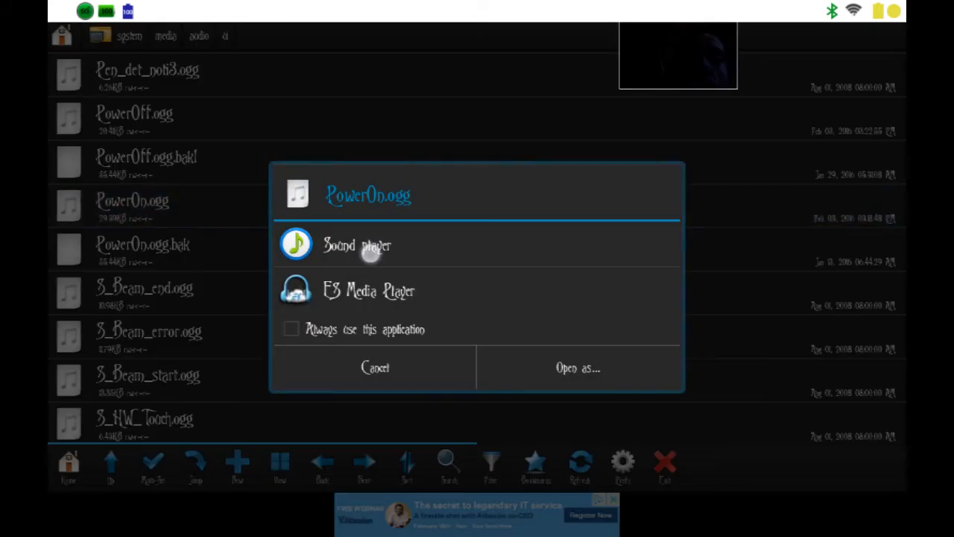
Step: Preview PowerOn.ogg in Sound player, stop it, and dismiss the app chooser
{"action": "left_click", "coordinate": [356, 245]}
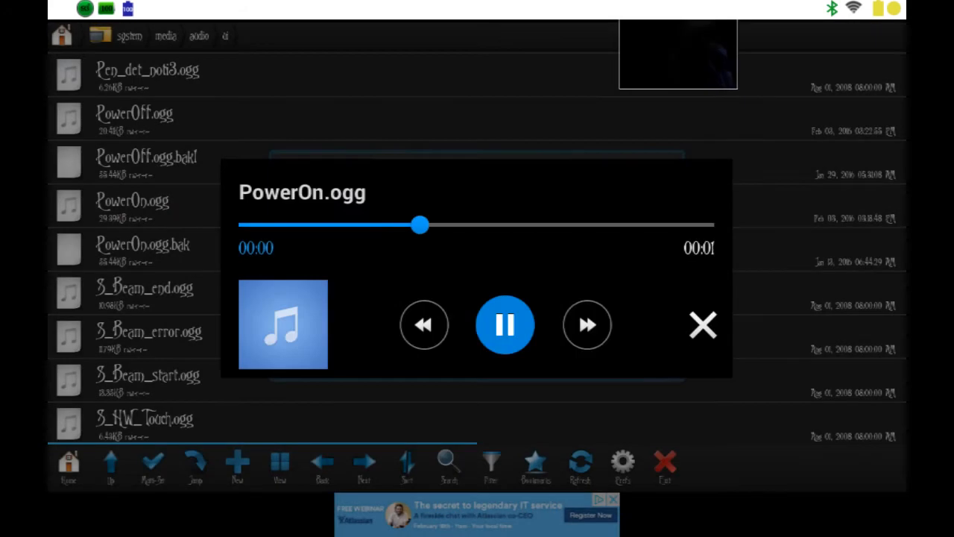
{"action": "left_click", "coordinate": [504, 324]}
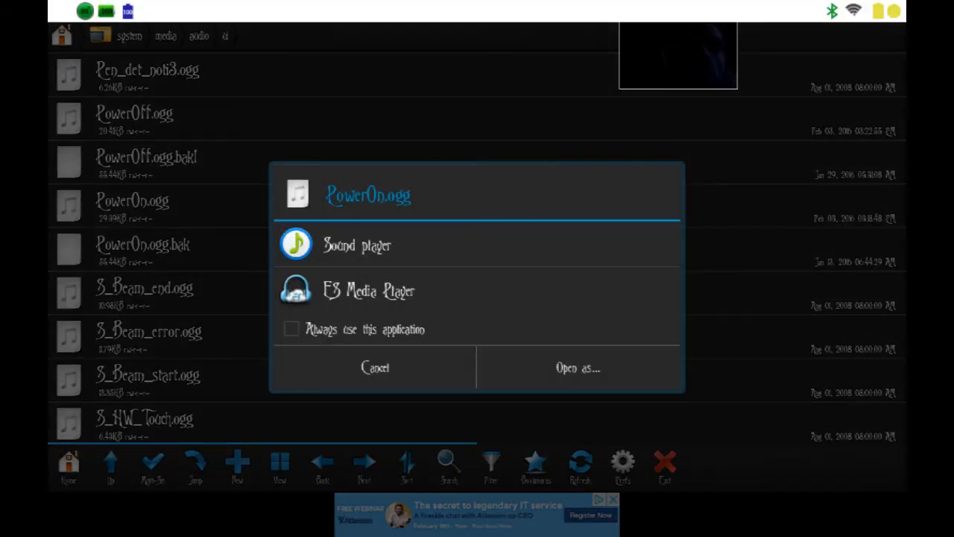
{"action": "left_click", "coordinate": [375, 367]}
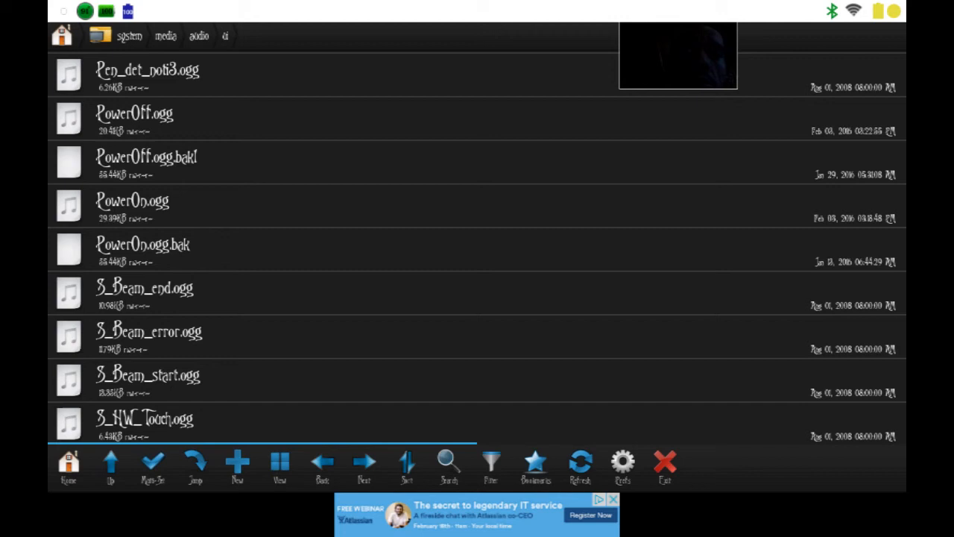
Step: Pause the PowerOff.ogg preview and close the sound player
{"action": "scroll", "scroll_direction": "down", "scroll_amount": 3}
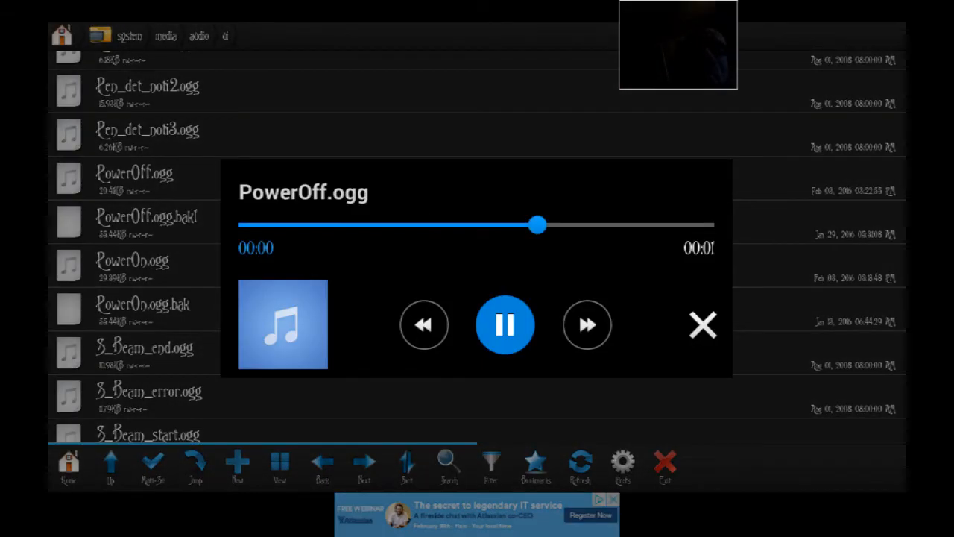
{"action": "left_click", "coordinate": [505, 324]}
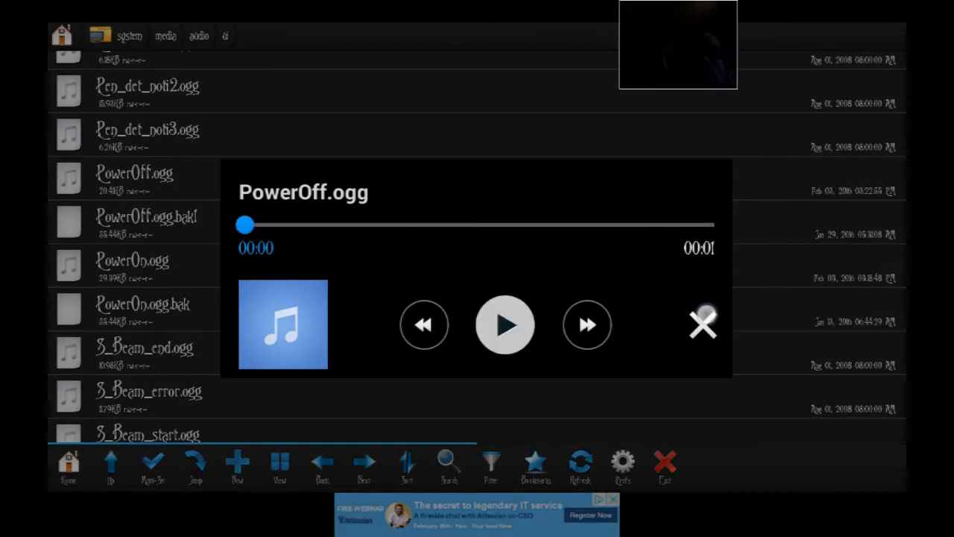
{"action": "left_click", "coordinate": [703, 322]}
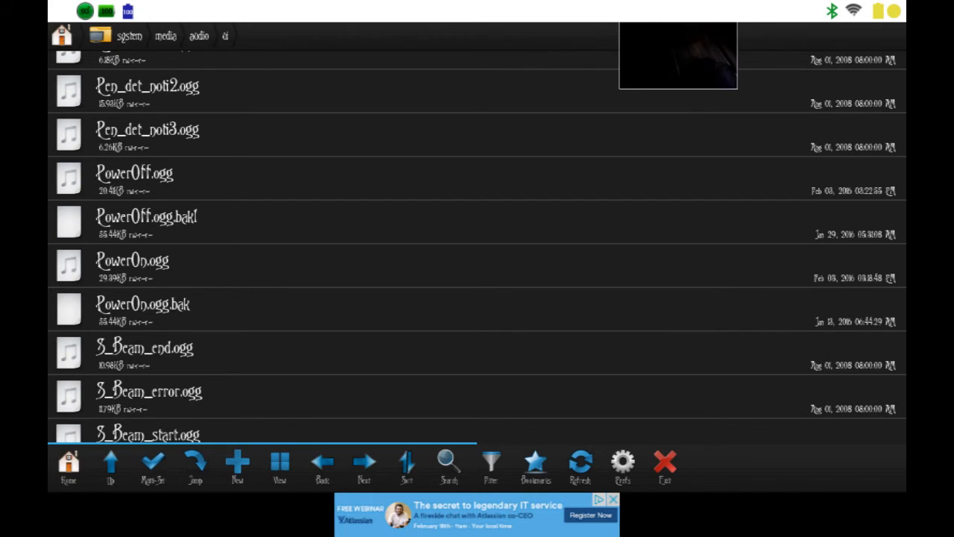
Step: Scroll to Charger_Connection.ogg and bring up its Open with chooser
{"action": "left_click", "coordinate": [419, 219]}
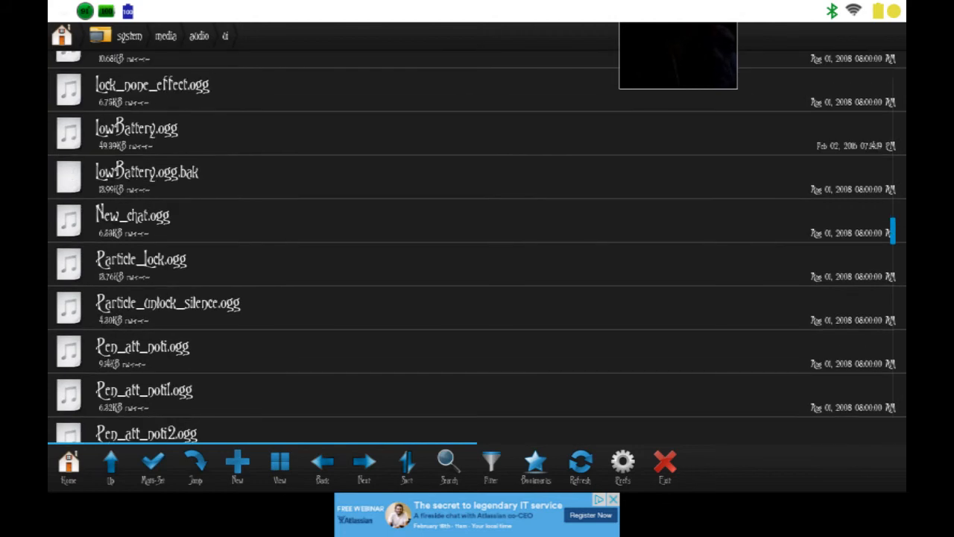
{"action": "scroll", "scroll_direction": "down", "scroll_amount": 3}
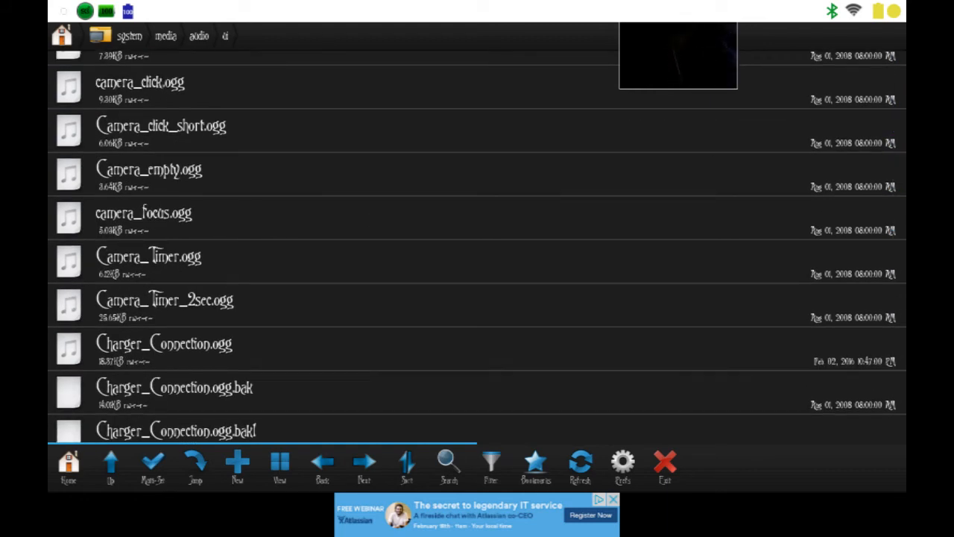
{"action": "scroll", "scroll_direction": "up", "scroll_amount": 3}
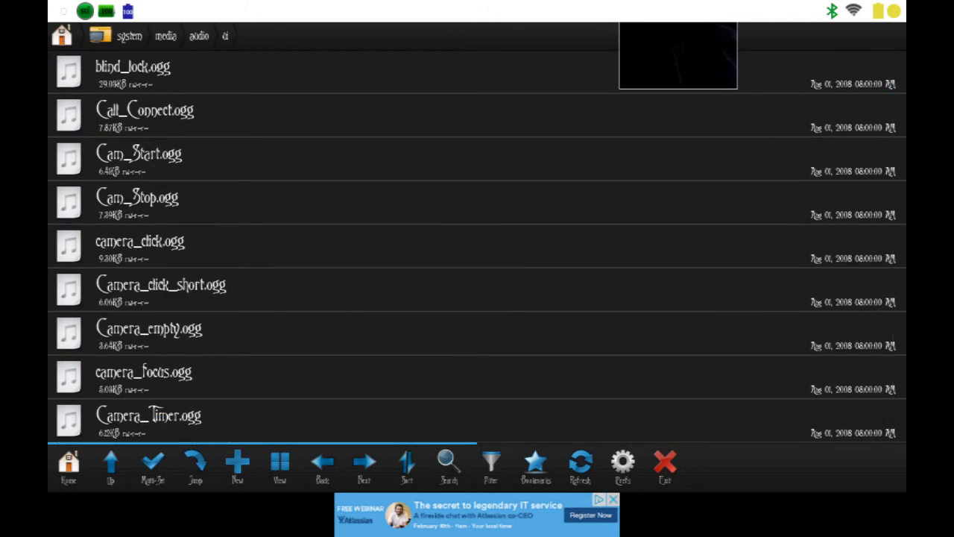
{"action": "scroll", "scroll_direction": "down", "scroll_amount": 3}
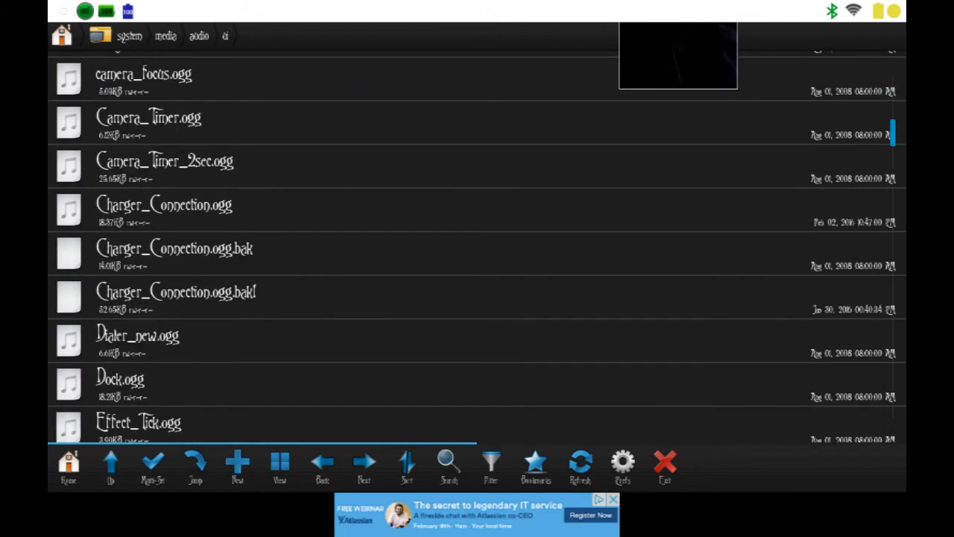
{"action": "scroll", "scroll_direction": "down", "scroll_amount": 3}
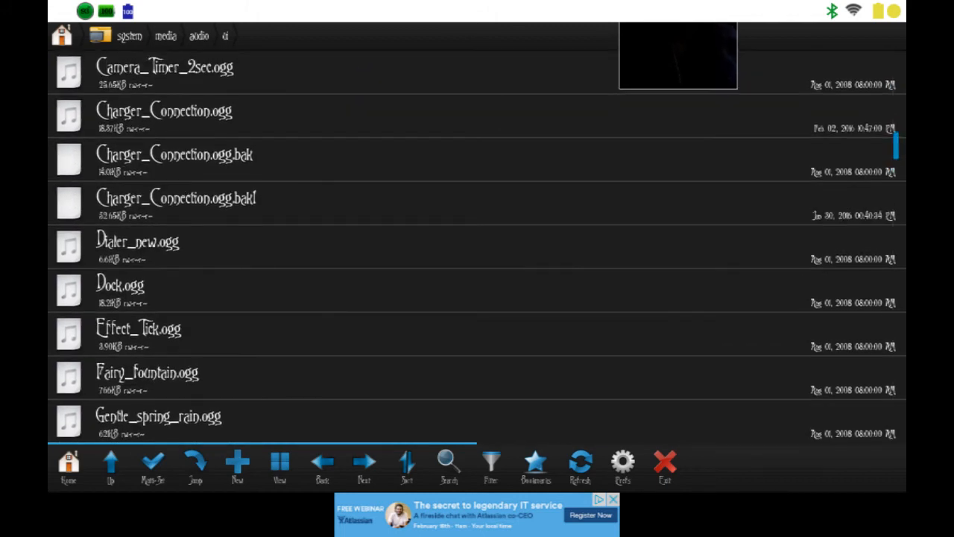
{"action": "left_click", "coordinate": [164, 116]}
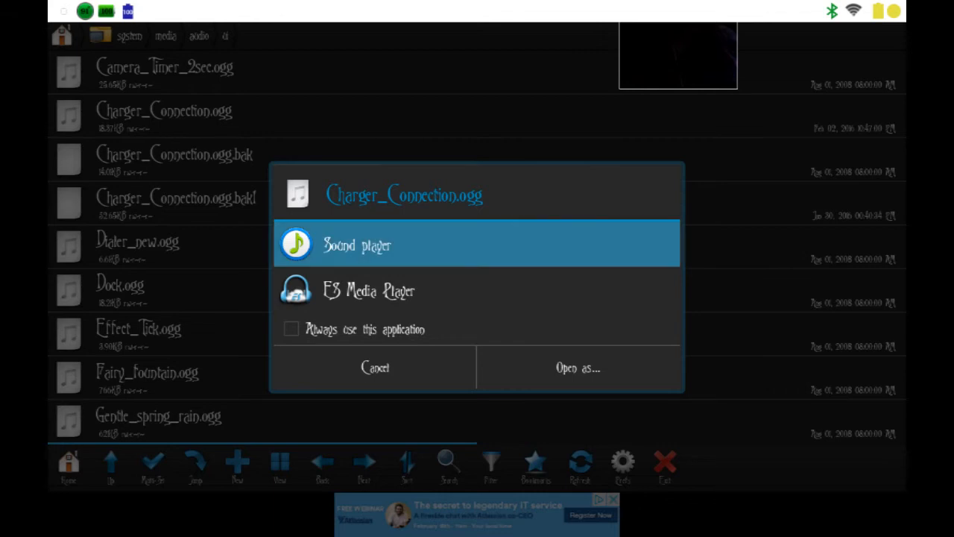
Step: Open Charger_Connection.ogg in Sound player and play the sound
{"action": "left_click", "coordinate": [356, 244]}
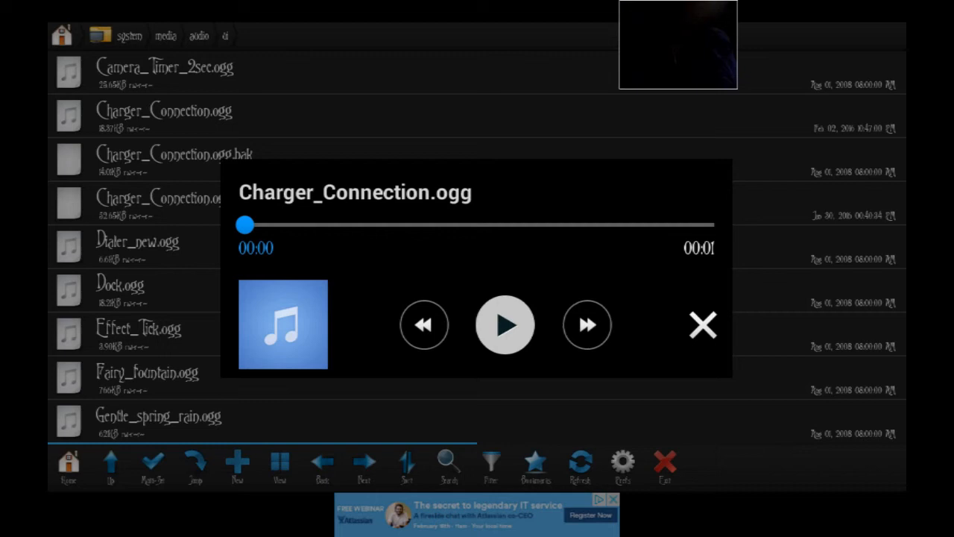
{"action": "left_click", "coordinate": [702, 325]}
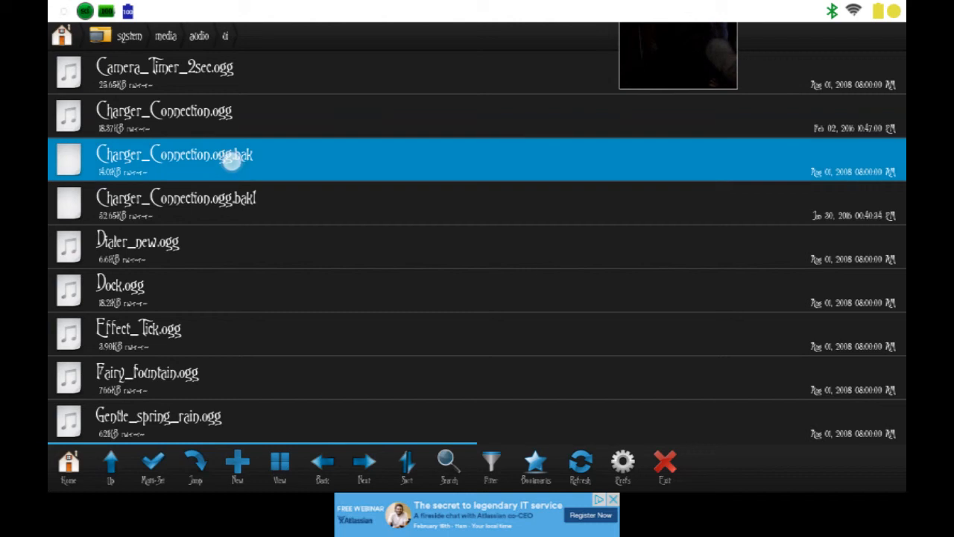
{"action": "right_click", "coordinate": [176, 159]}
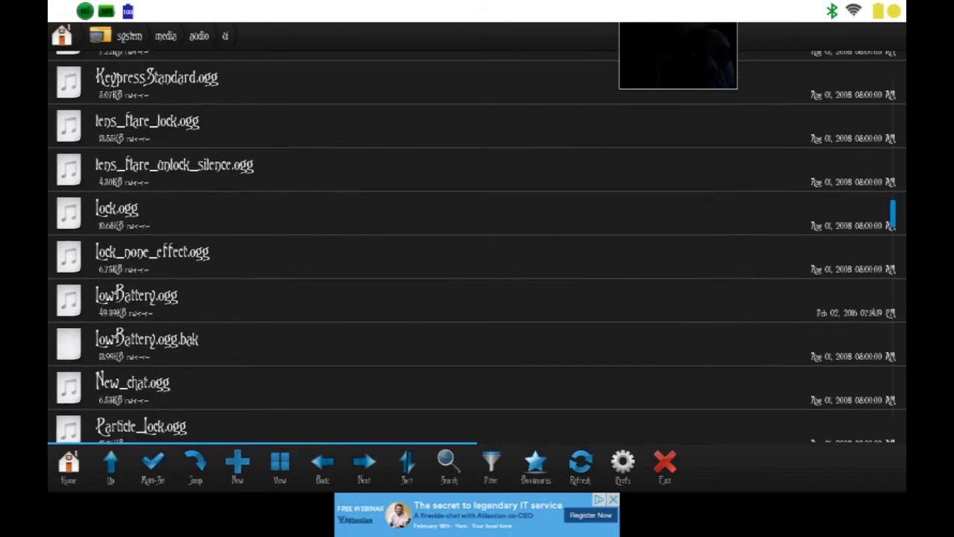
Step: Scroll to PowerOn.ogg and open its action menu
{"action": "scroll", "scroll_direction": "down", "scroll_amount": 3}
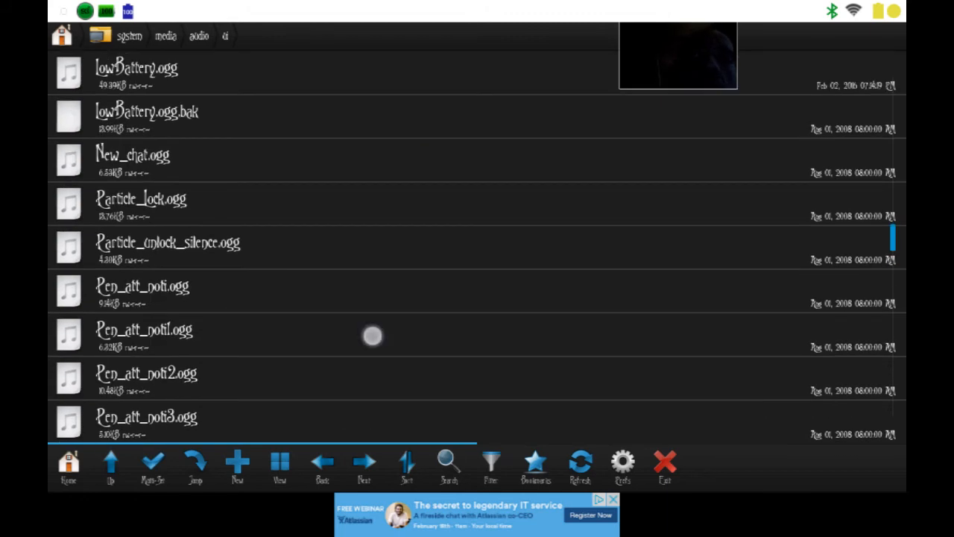
{"action": "scroll", "scroll_direction": "down", "scroll_amount": 3}
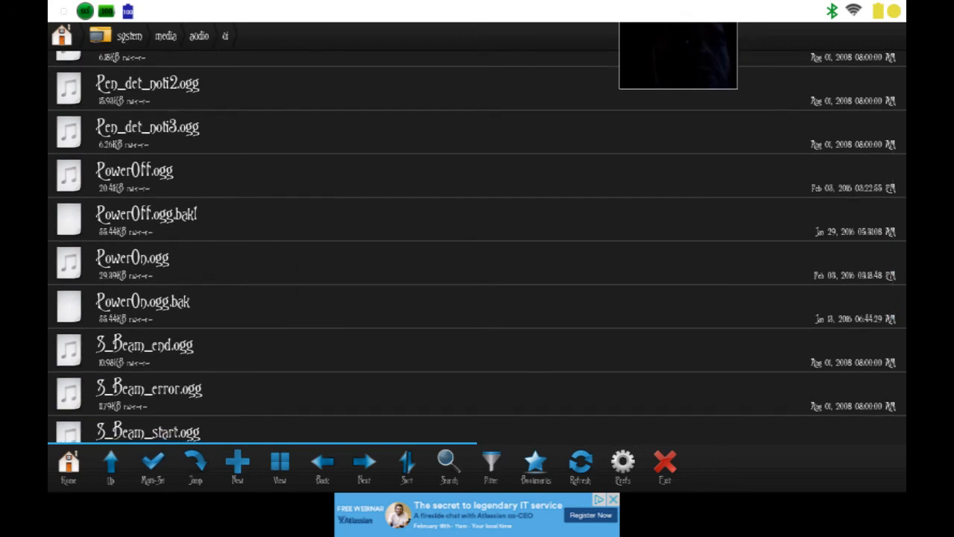
{"action": "left_click", "coordinate": [349, 264]}
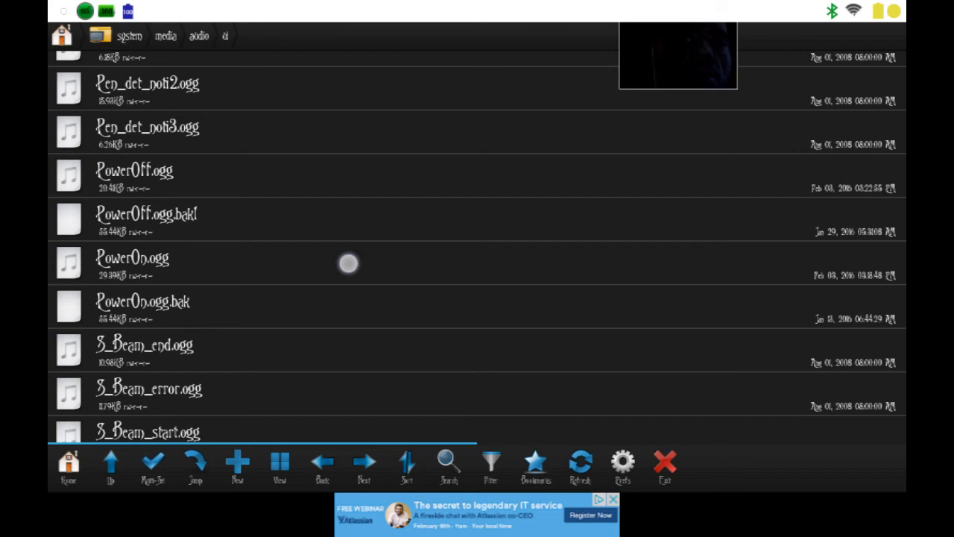
{"action": "scroll", "scroll_direction": "down", "scroll_amount": 3}
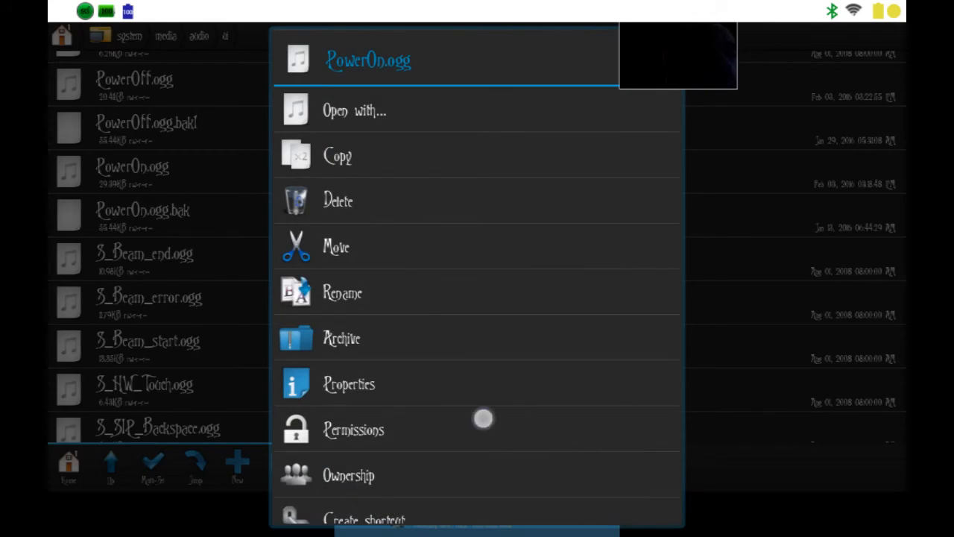
Step: Show the PowerOn.ogg Permissions dialog with its 0644 settings
{"action": "scroll", "scroll_direction": "down", "scroll_amount": 3}
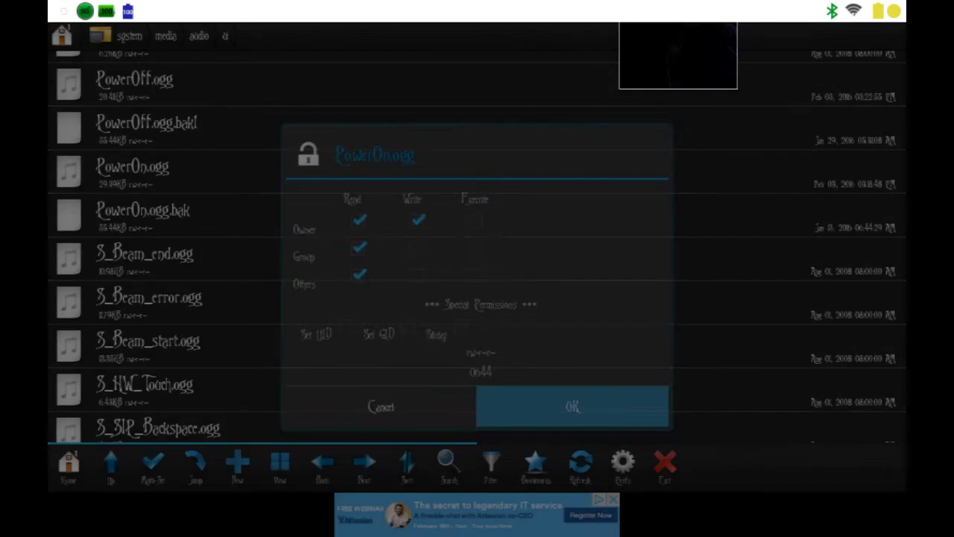
Step: Confirm PowerOn.ogg's unchanged 0644 permissions
{"action": "left_click", "coordinate": [572, 406]}
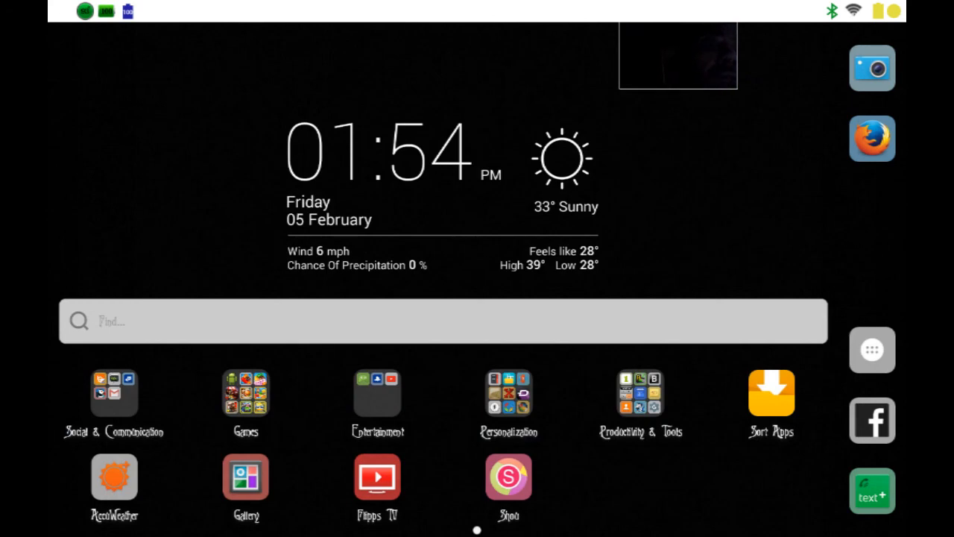
Step: Launch GravityBox [KK] from the home screen icon
{"action": "left_click", "coordinate": [508, 393]}
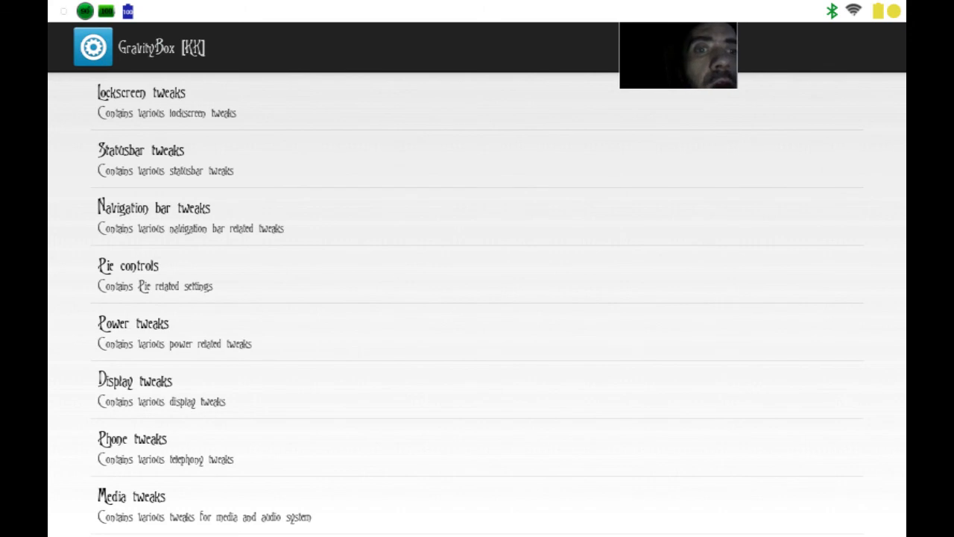
Step: Open GravityBox Power tweaks and scroll to the battery charged and charger plug/unplug sound options
{"action": "scroll", "scroll_direction": "down", "scroll_amount": 3}
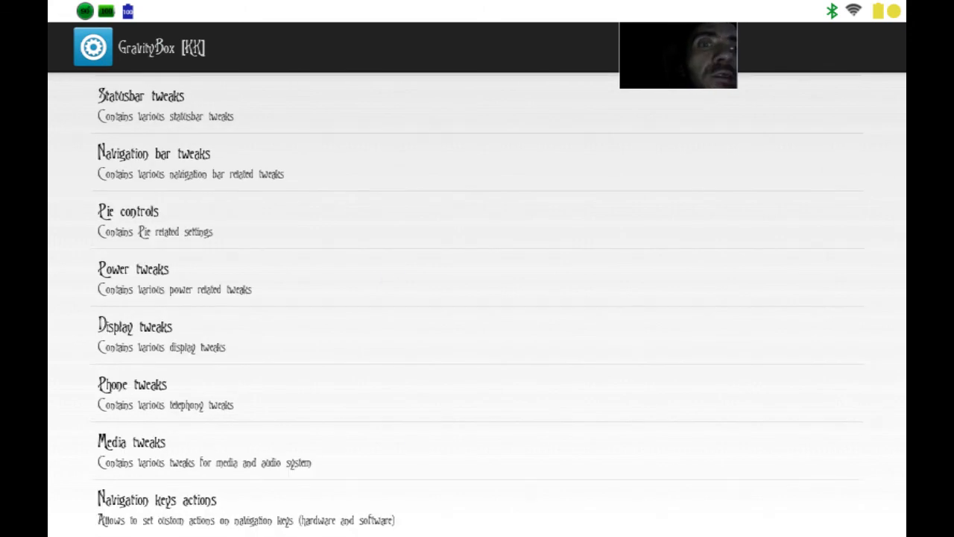
{"action": "left_click", "coordinate": [133, 268]}
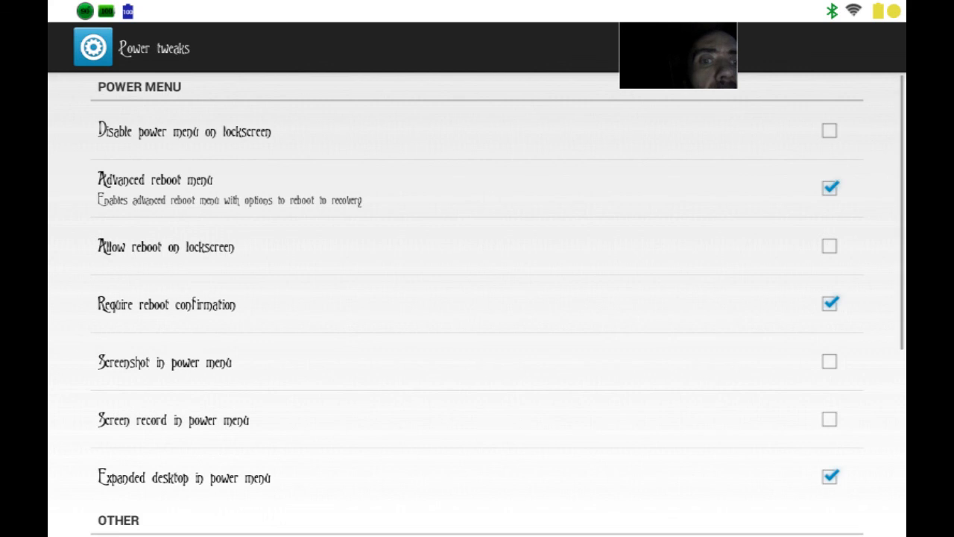
{"action": "scroll", "scroll_direction": "down", "scroll_amount": 3}
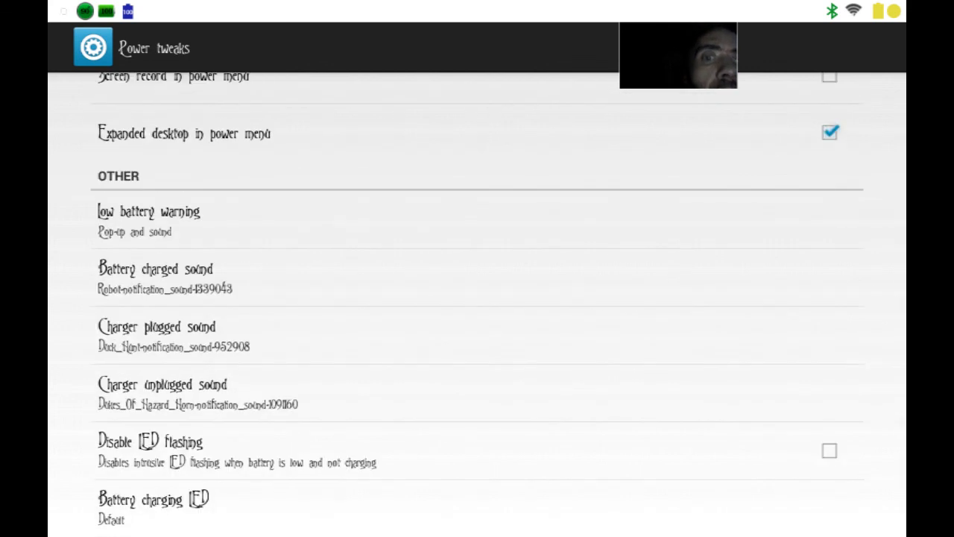